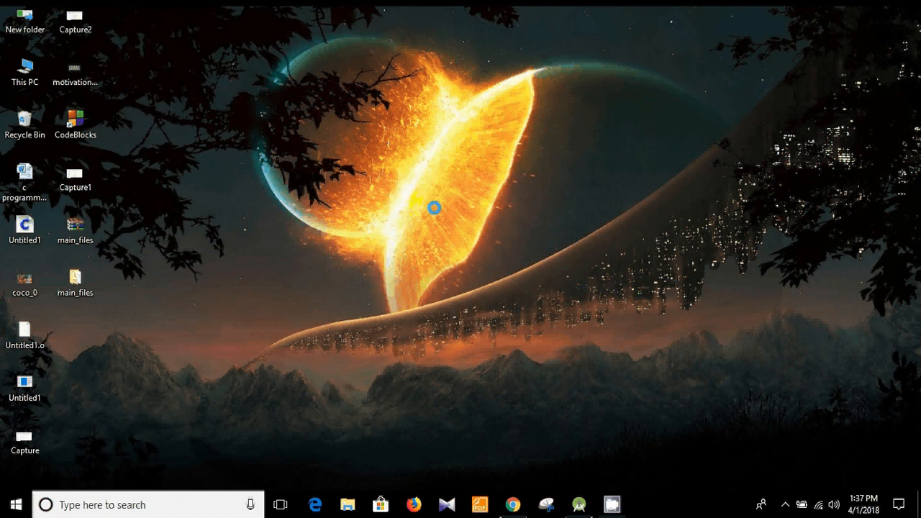
# Open the Web to App page in Chrome and scroll to its Technical Documentation link
pyautogui.click(511, 504)
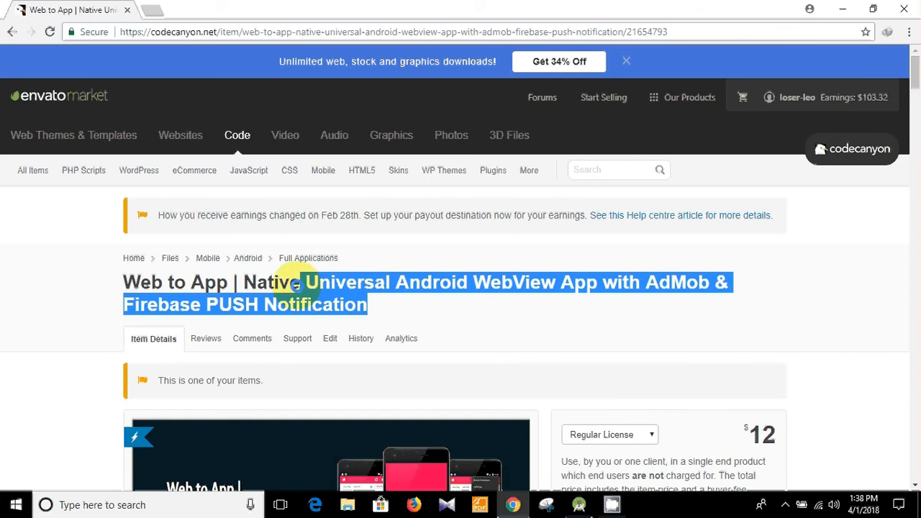
pyautogui.scroll(-3)
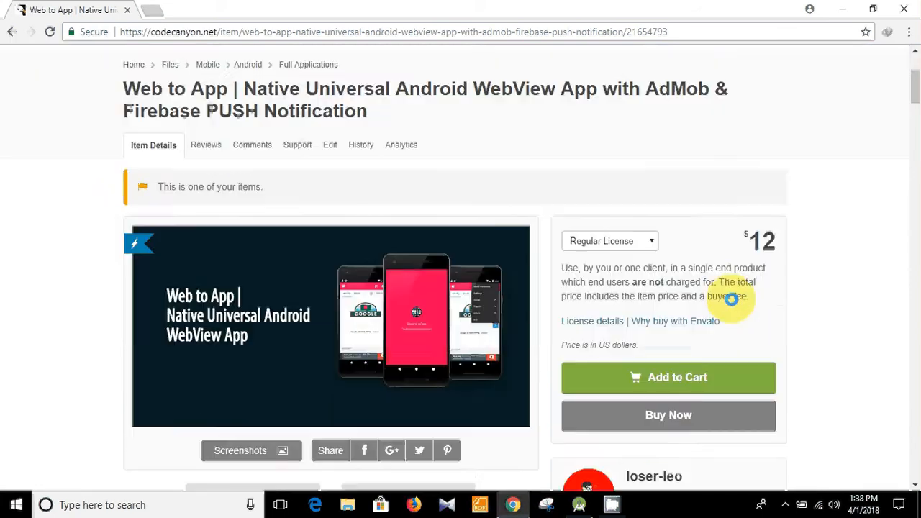
pyautogui.scroll(-3)
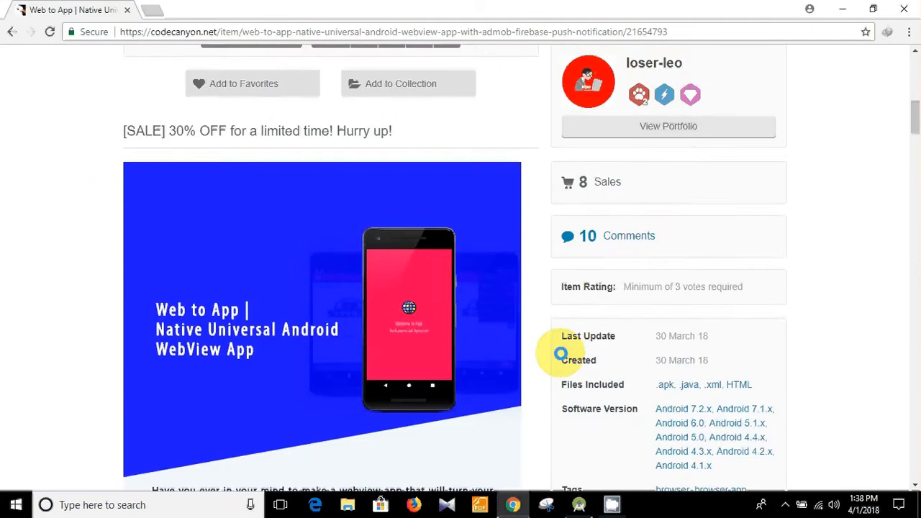
pyautogui.scroll(-3)
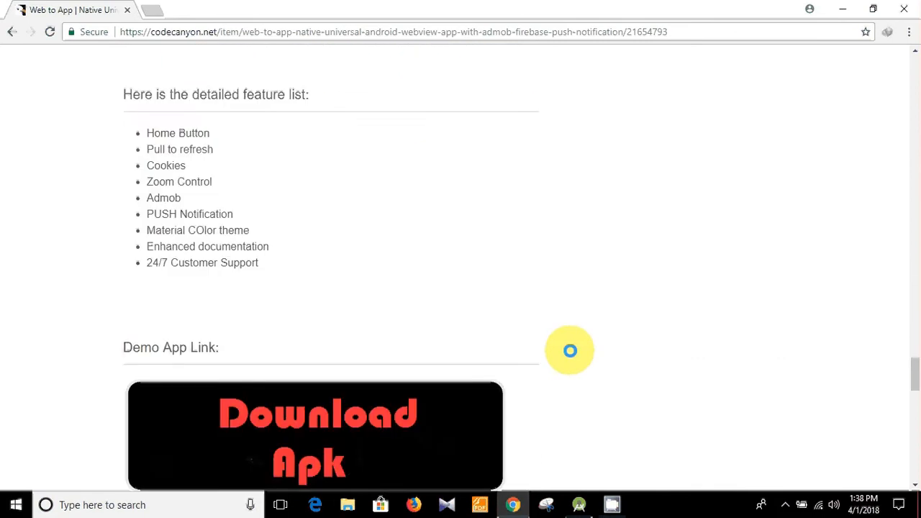
pyautogui.scroll(-3)
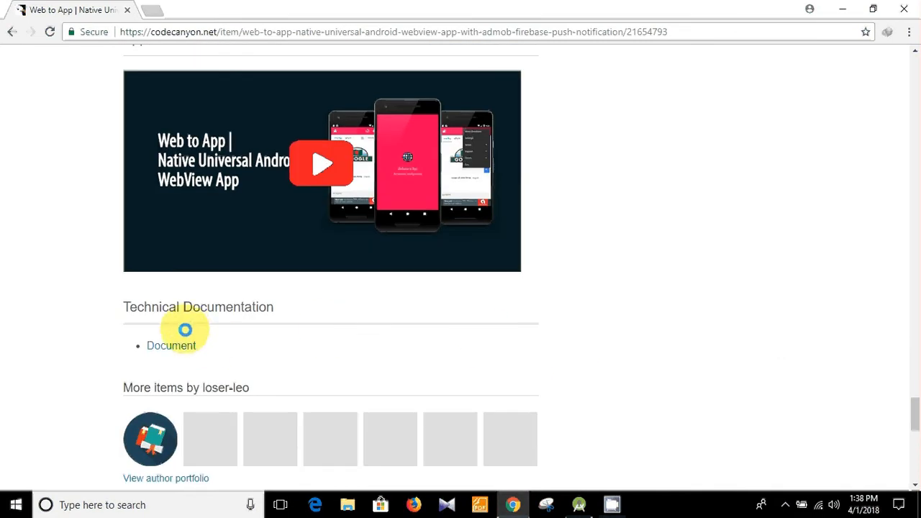
# Open the Document link in a new tab and scroll through the Project Structure screenshots
pyautogui.click(171, 345)
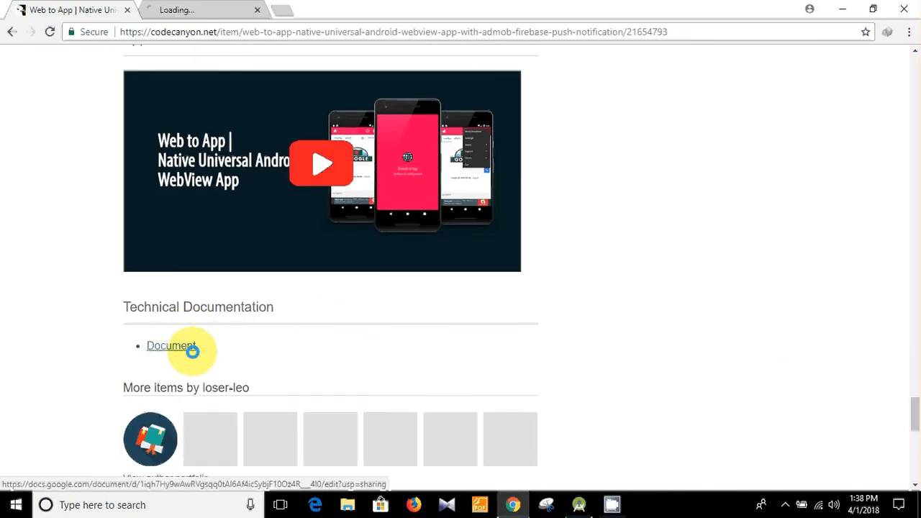
pyautogui.click(171, 346)
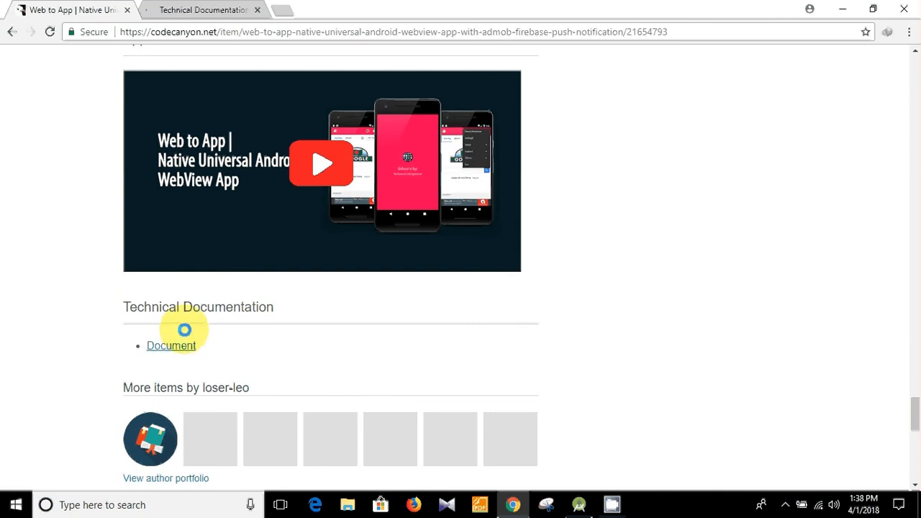
pyautogui.click(171, 345)
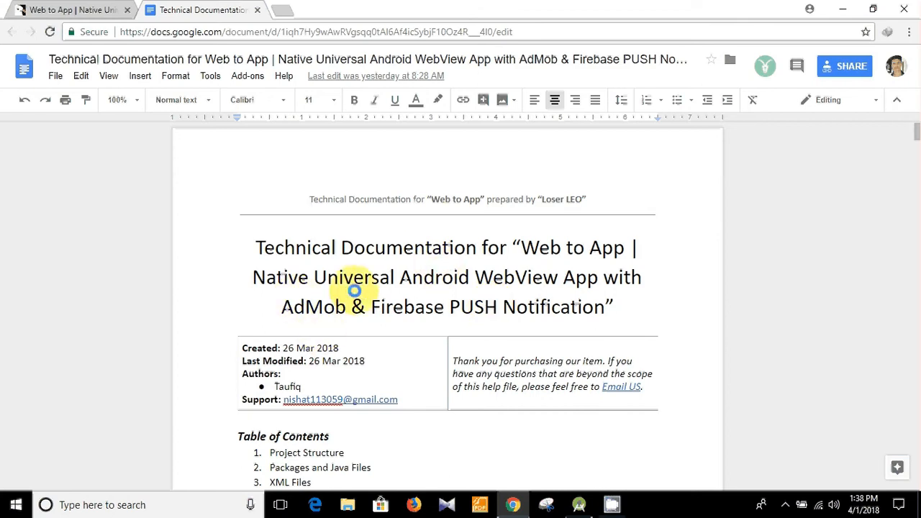
pyautogui.scroll(-3)
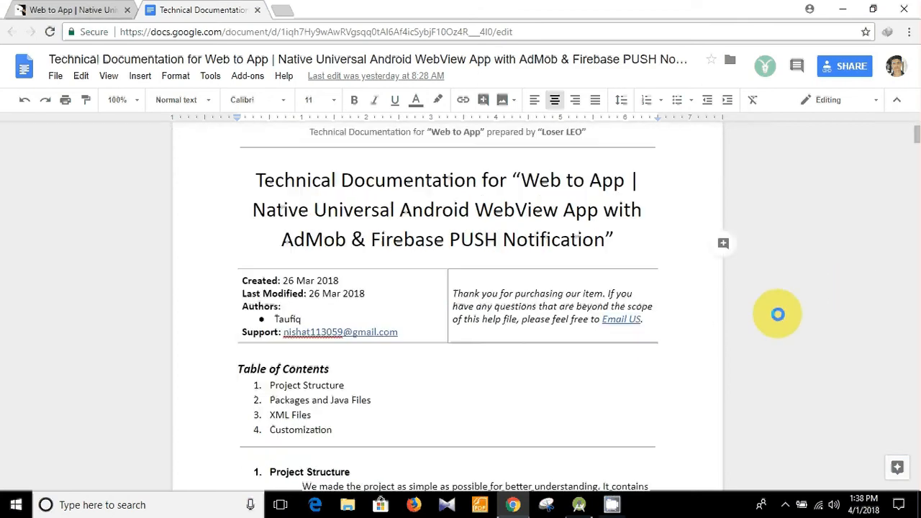
pyautogui.scroll(-3)
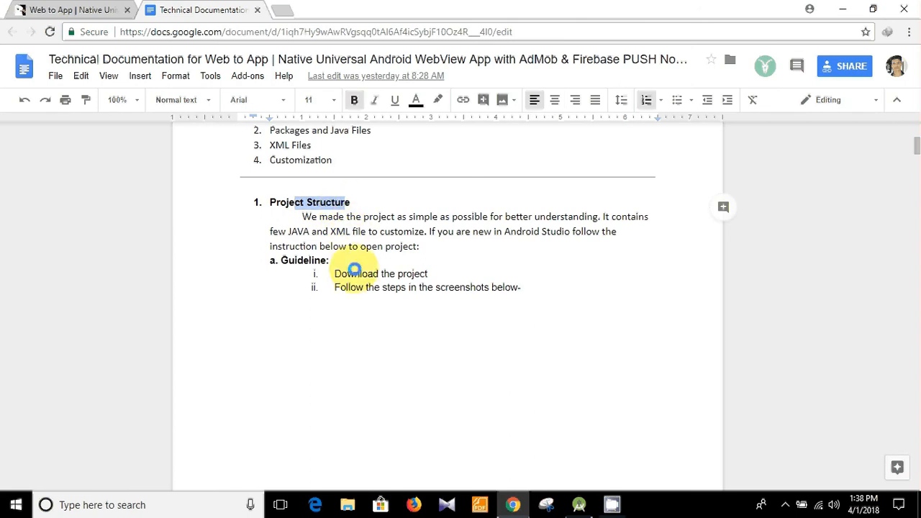
pyautogui.scroll(-3)
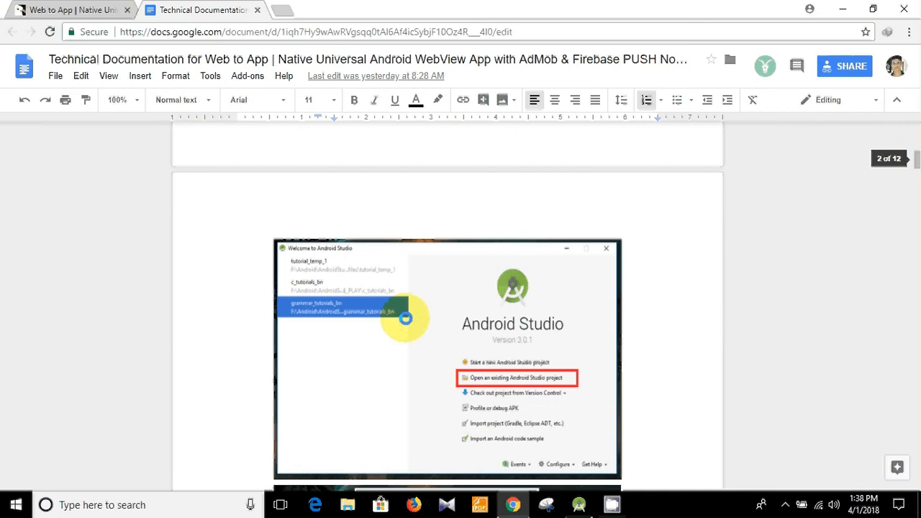
pyautogui.scroll(-3)
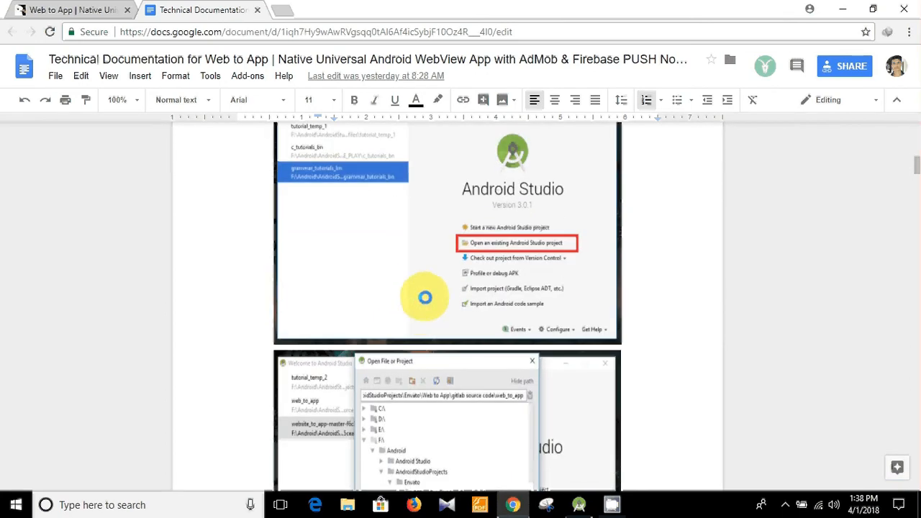
pyautogui.scroll(-3)
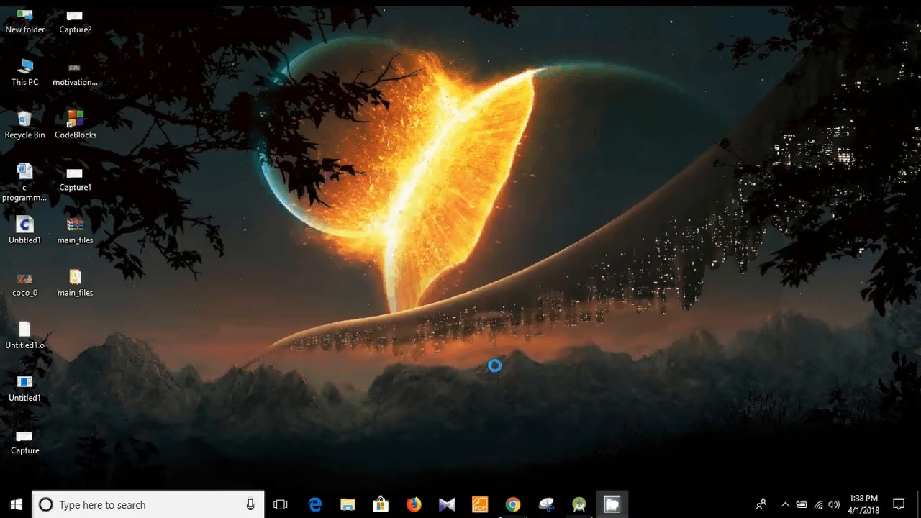
# Launch Android Studio and browse main_files with source_code, documentation, readme and APK
pyautogui.click(579, 504)
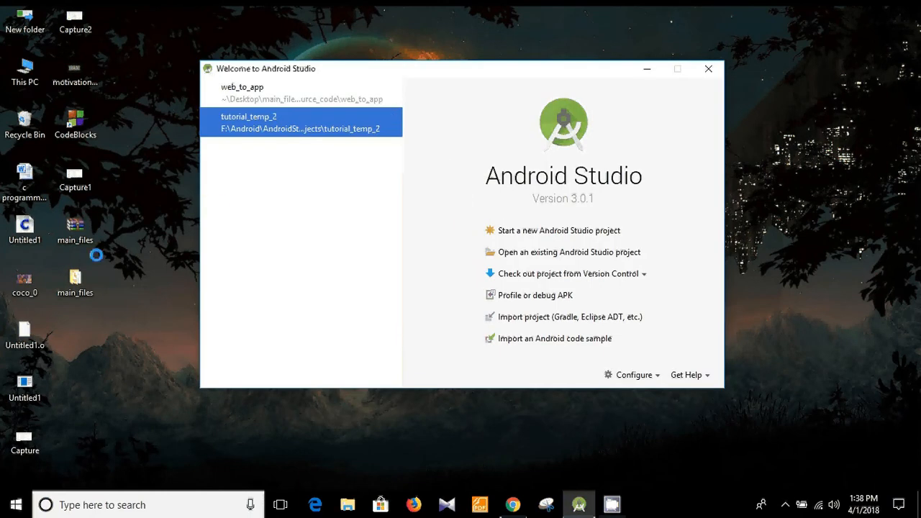
pyautogui.click(75, 281)
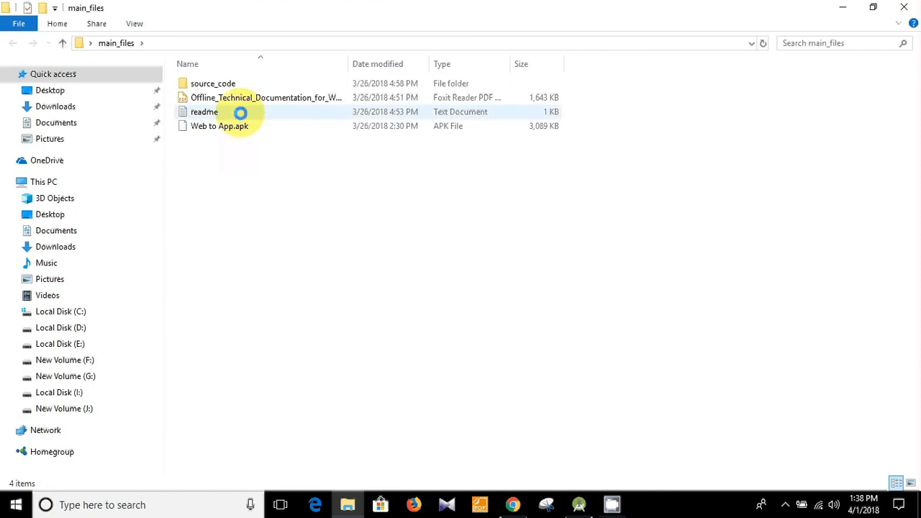
pyautogui.doubleClick(213, 83)
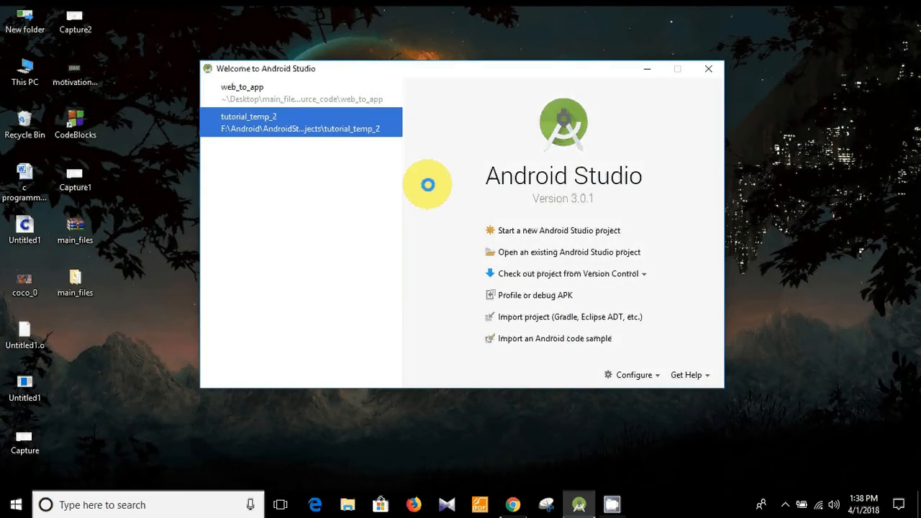
pyautogui.moveTo(550, 207)
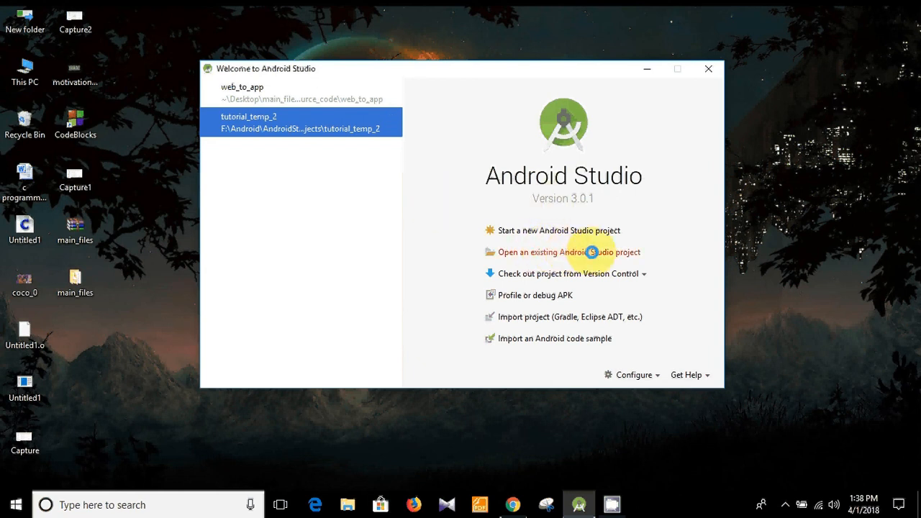
# Open the web_to_app project folder from the Desktop via the Open dialog
pyautogui.click(567, 252)
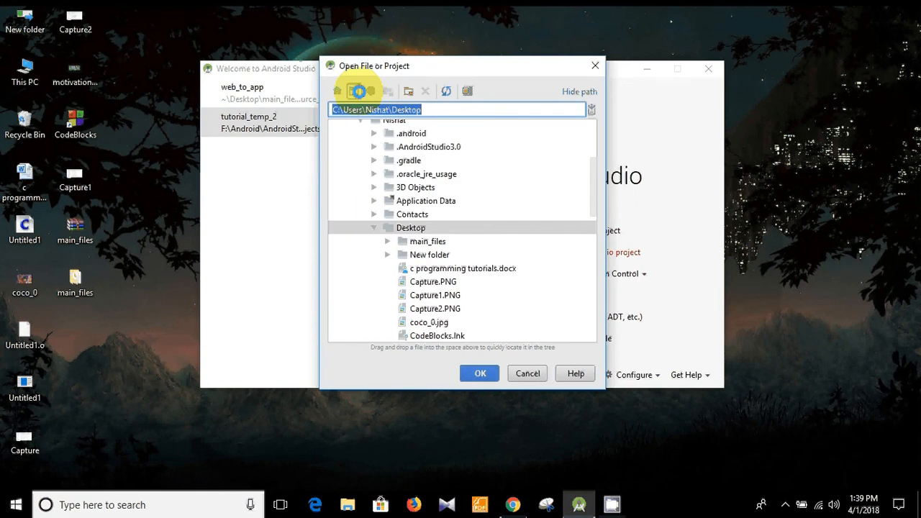
pyautogui.click(374, 241)
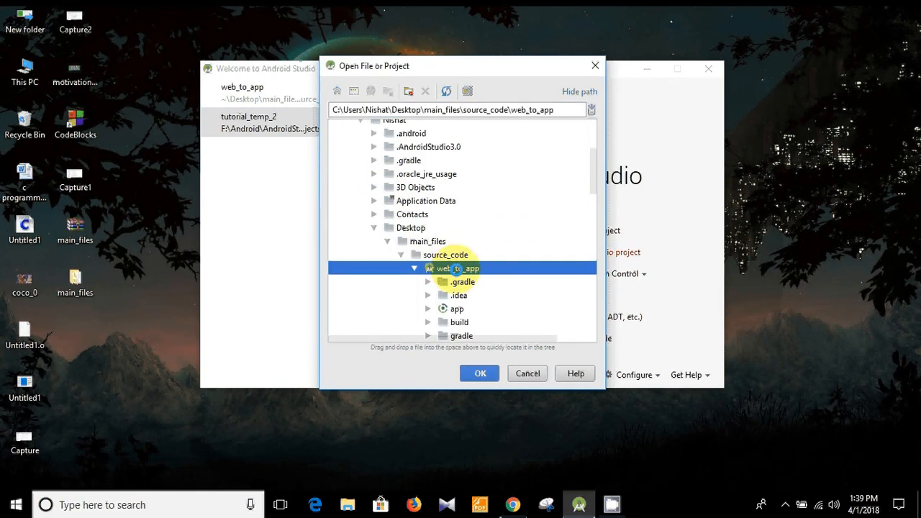
pyautogui.click(479, 373)
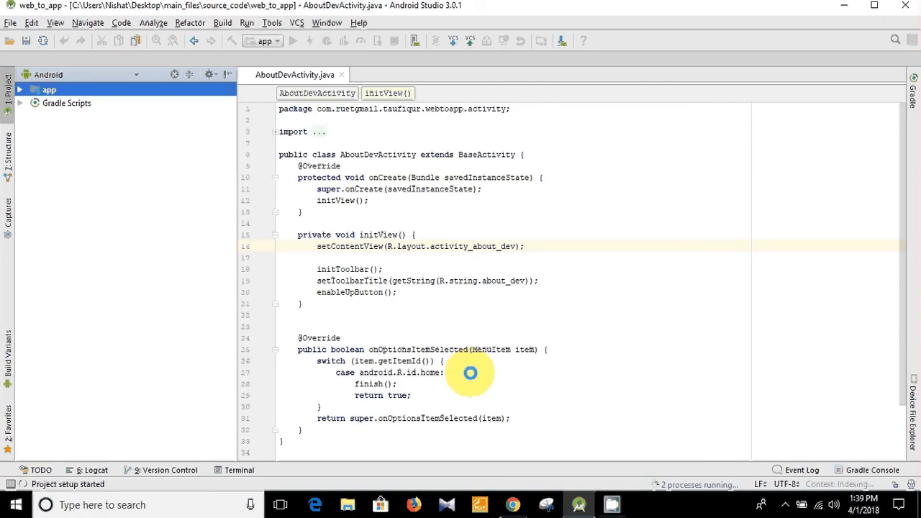
# Wait for Gradle sync and indexing until AboutDevActivity.java resolves its strings
pyautogui.click(293, 41)
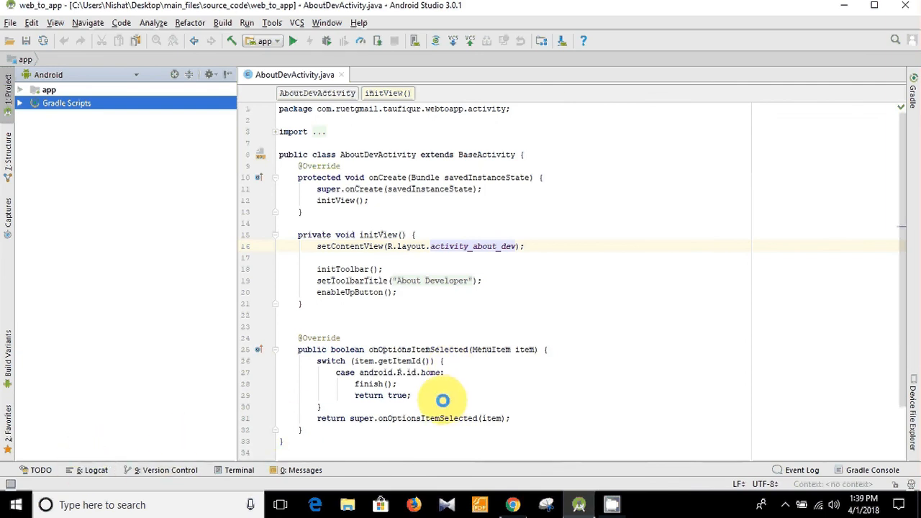
pyautogui.moveTo(411, 130)
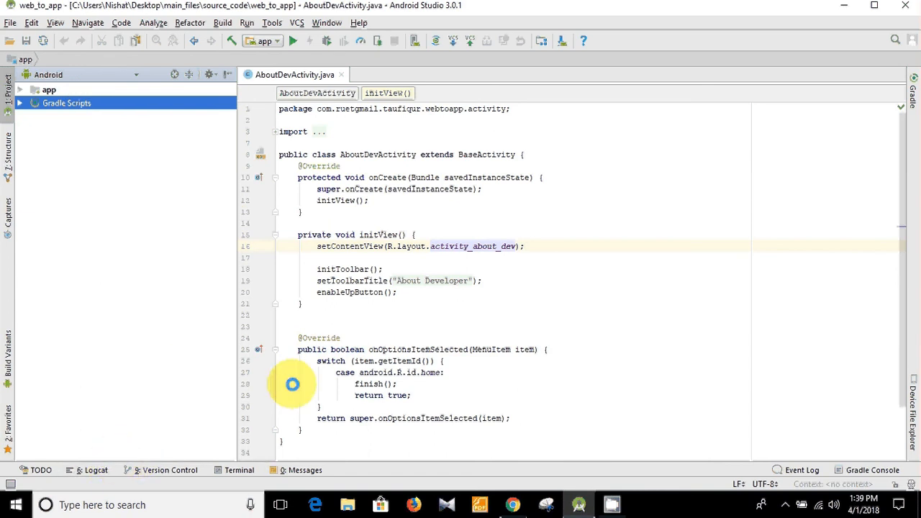
pyautogui.moveTo(93, 470)
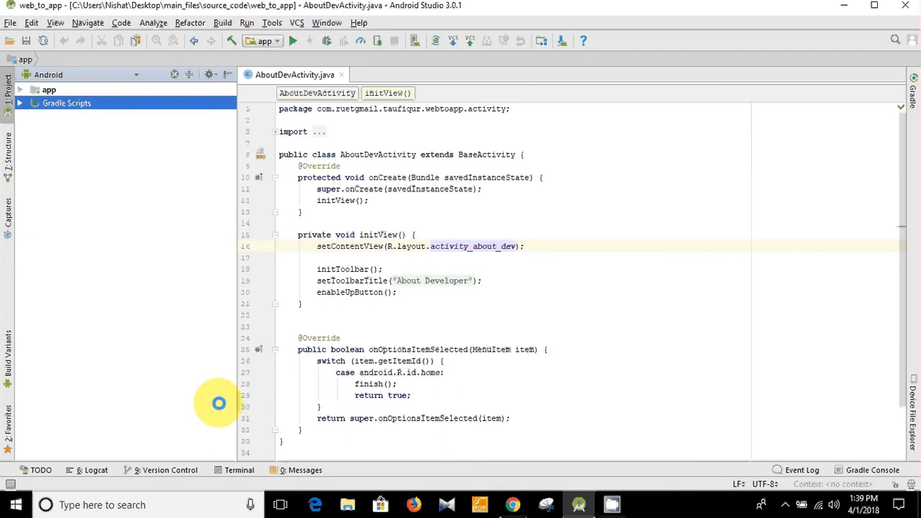
pyautogui.moveTo(466, 310)
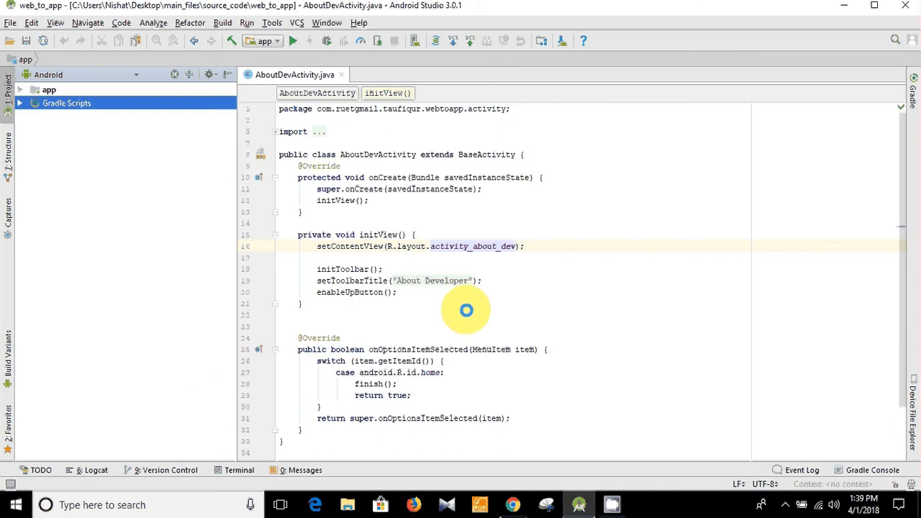
pyautogui.moveTo(424, 322)
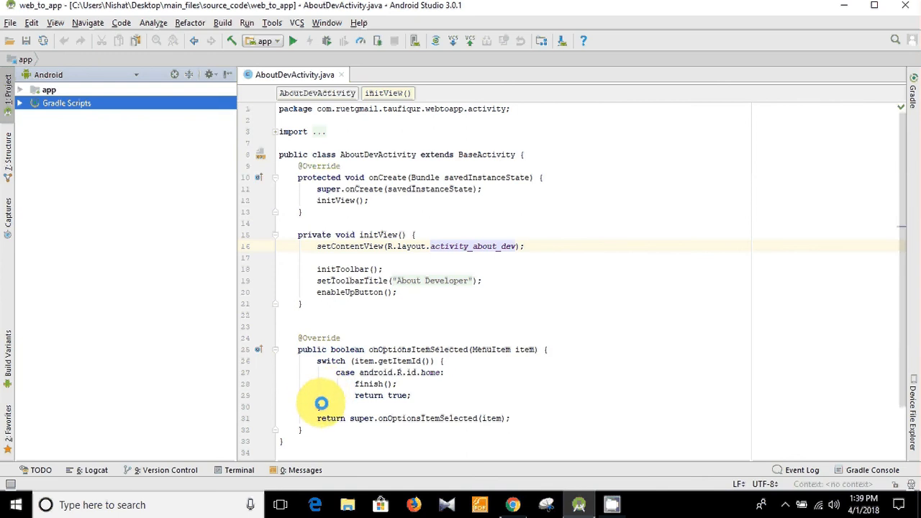
pyautogui.moveTo(57, 117)
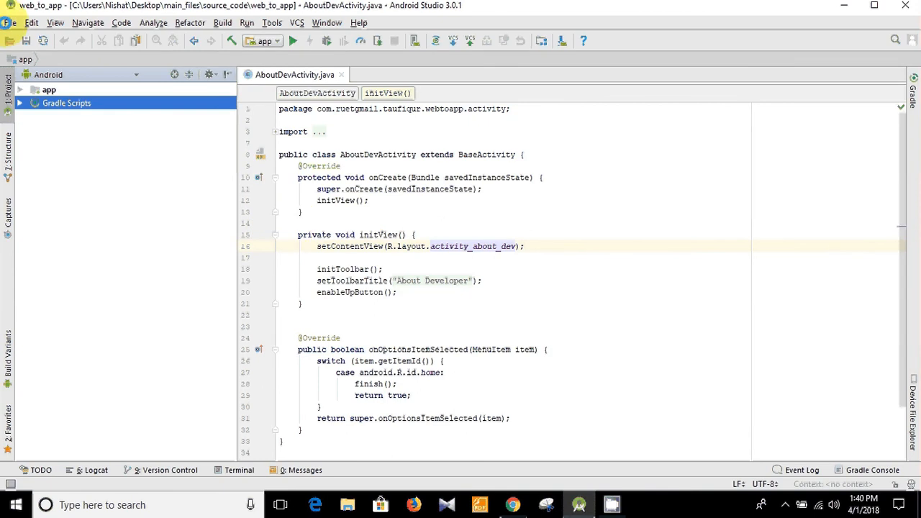
# Choose File > Invalidate Caches / Restart to bring up the confirmation
pyautogui.click(10, 22)
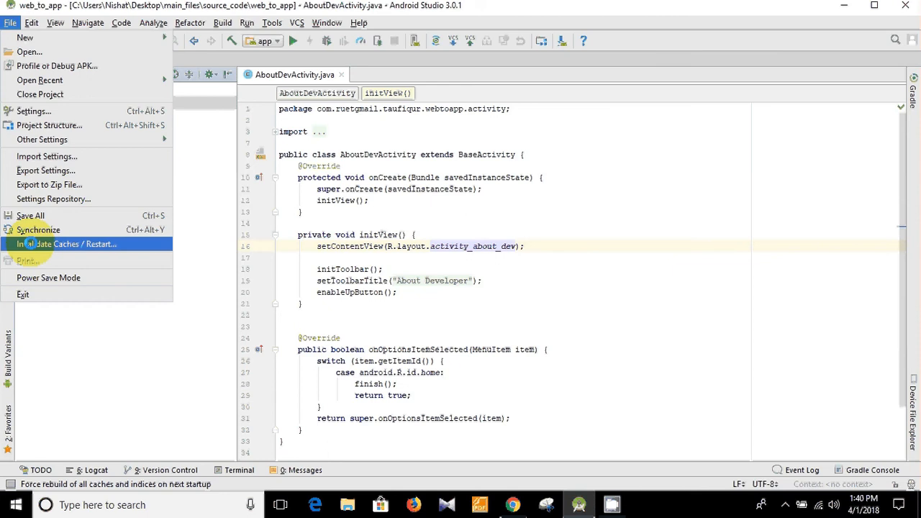
pyautogui.click(68, 244)
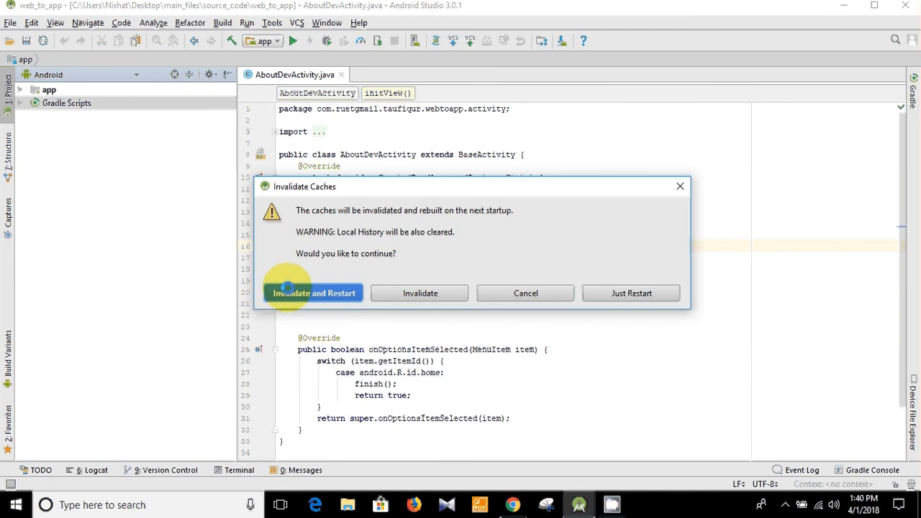
pyautogui.moveTo(409, 240)
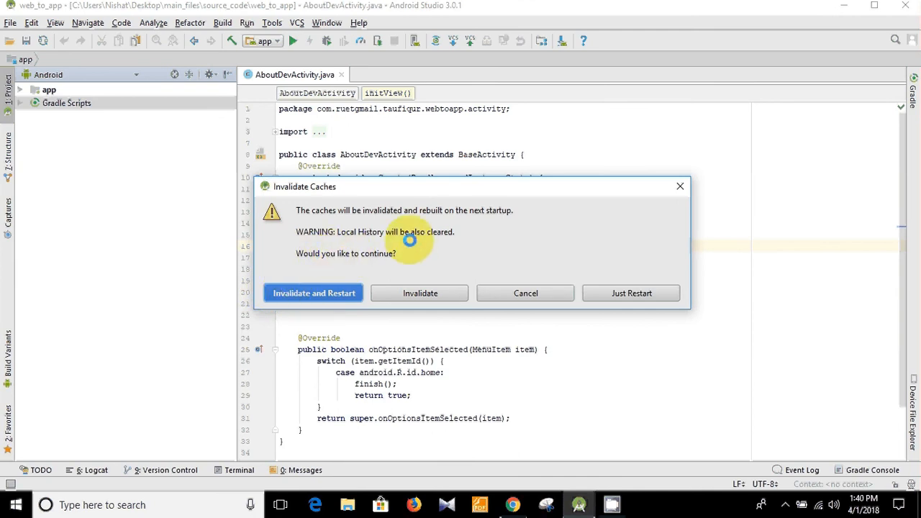
pyautogui.moveTo(319, 216)
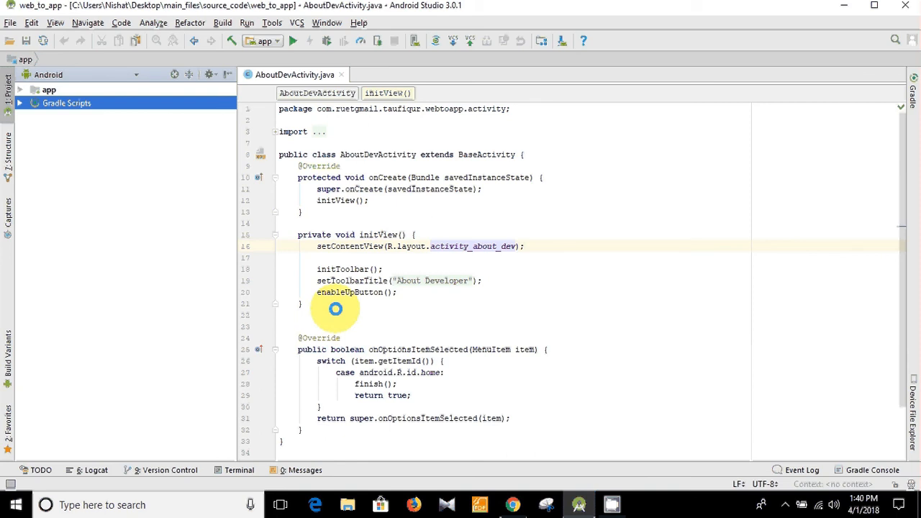
pyautogui.moveTo(353, 226)
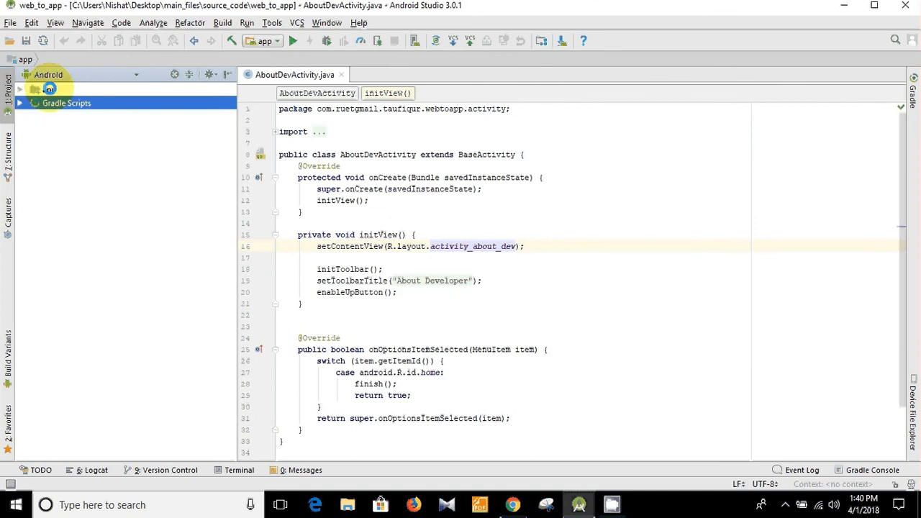
# Switch the project panel to Project view and scroll through packages and layouts
pyautogui.click(65, 89)
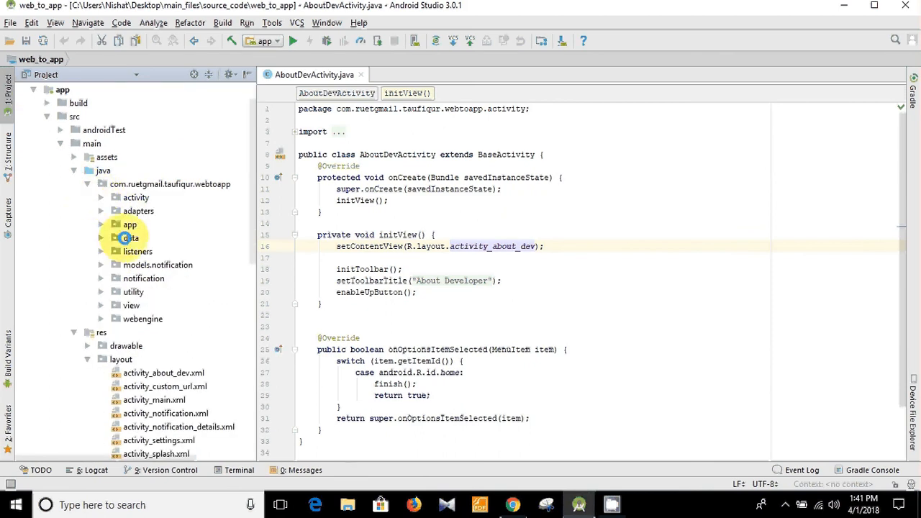
pyautogui.scroll(-3)
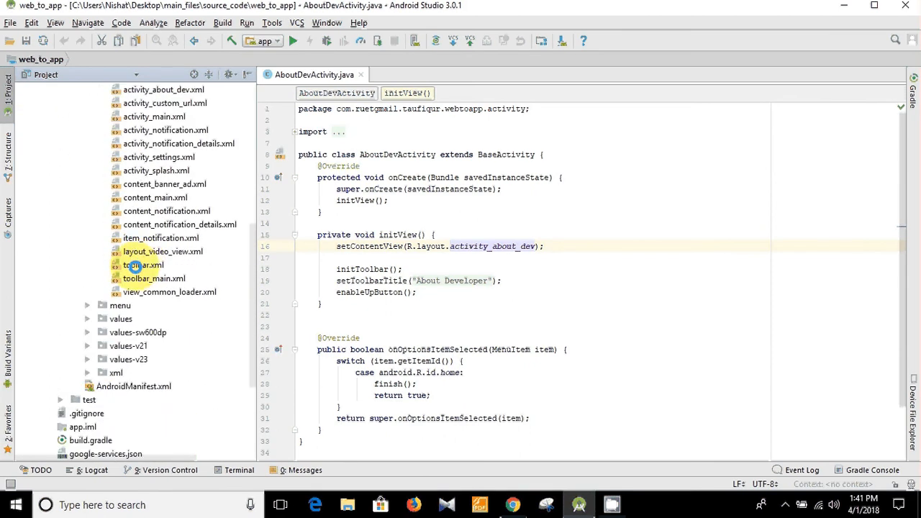
pyautogui.scroll(-3)
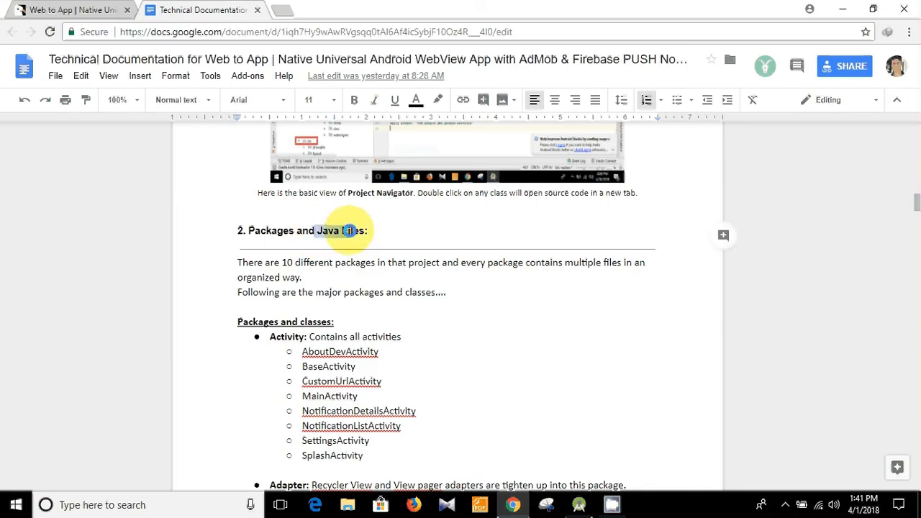
# Scroll the documentation past Packages and XML Files to section 4, Customization
pyautogui.scroll(-3)
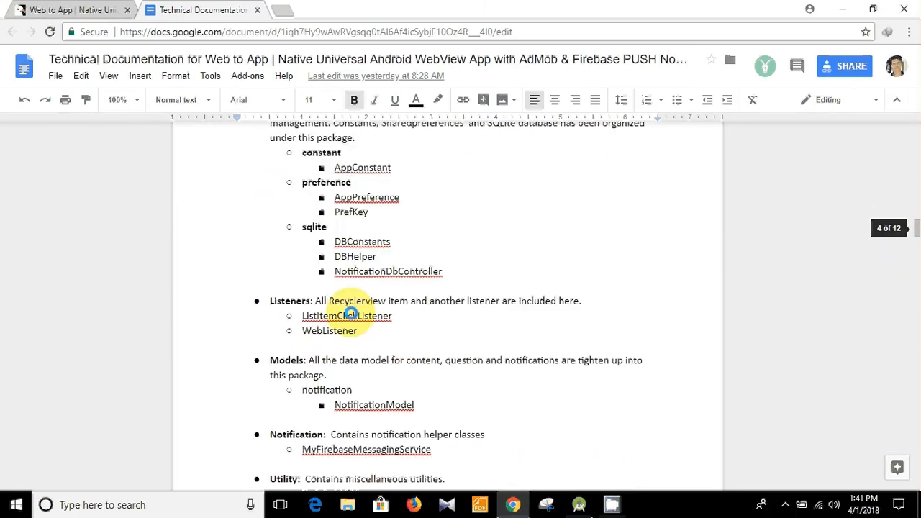
pyautogui.scroll(-3)
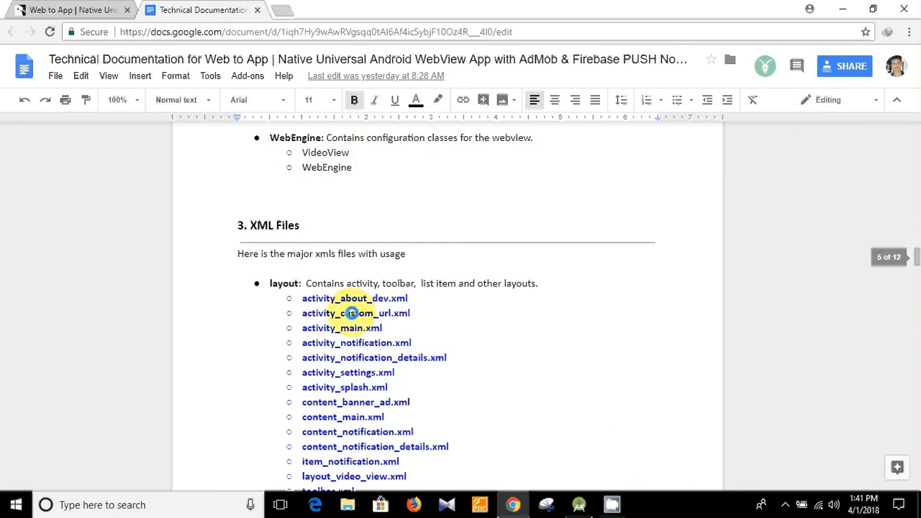
pyautogui.scroll(-3)
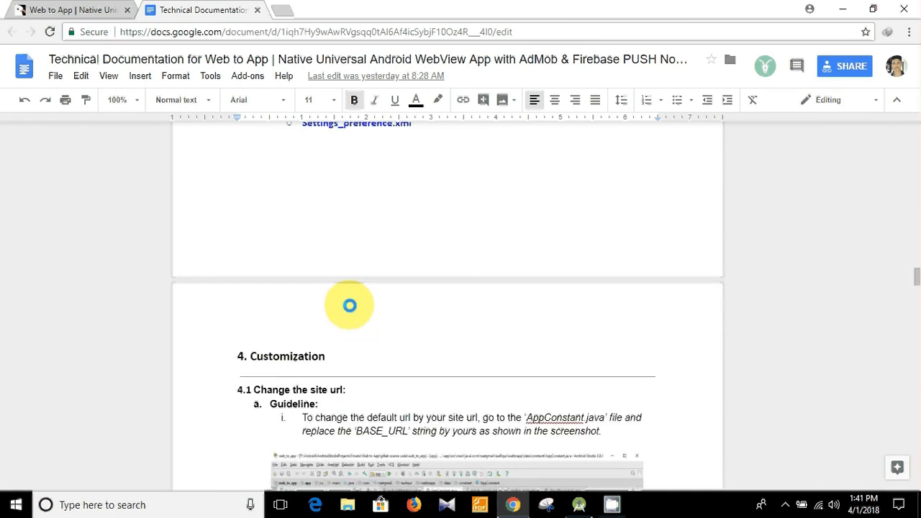
pyautogui.scroll(3)
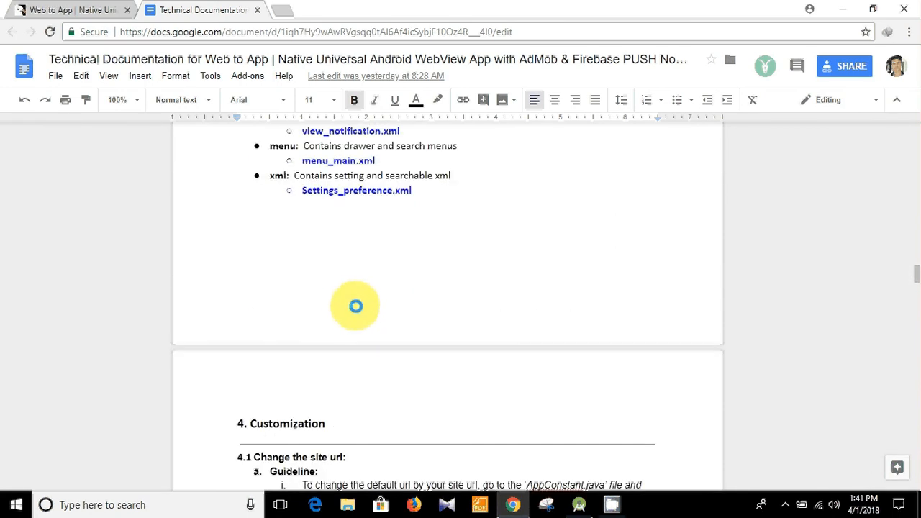